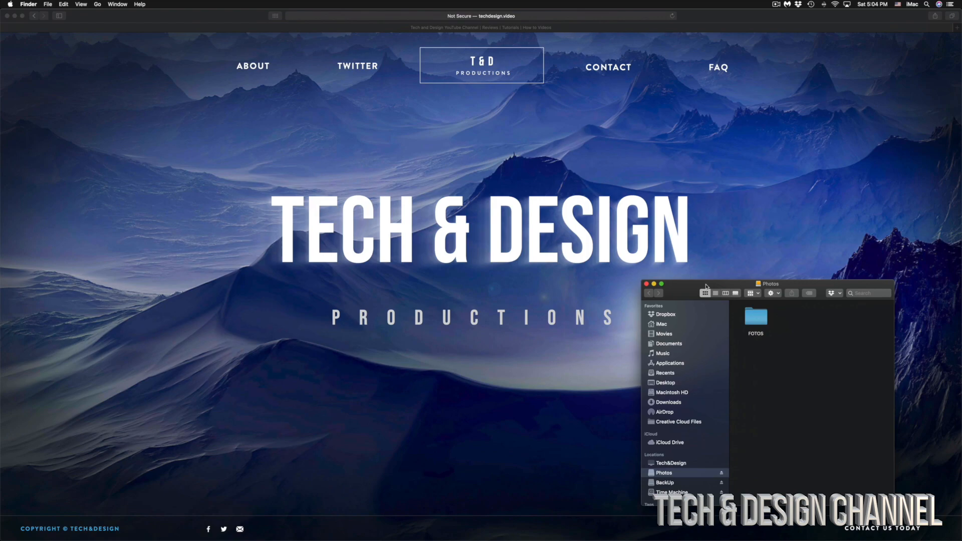
Open FOTOS, then its PROFESSIONAL PHOTOS folder, on the Photos drive.
left_click_drag(770, 283, 481, 119)
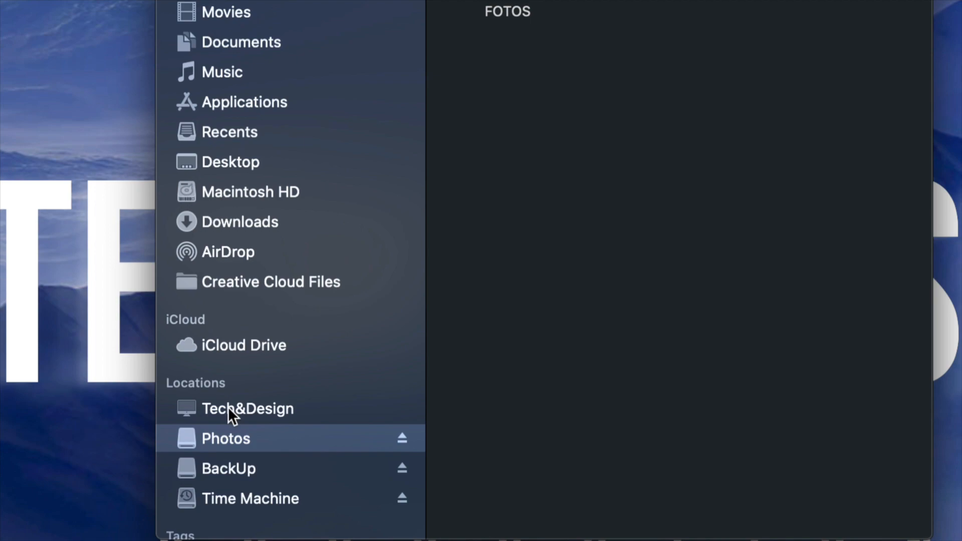
mouse_move(290, 509)
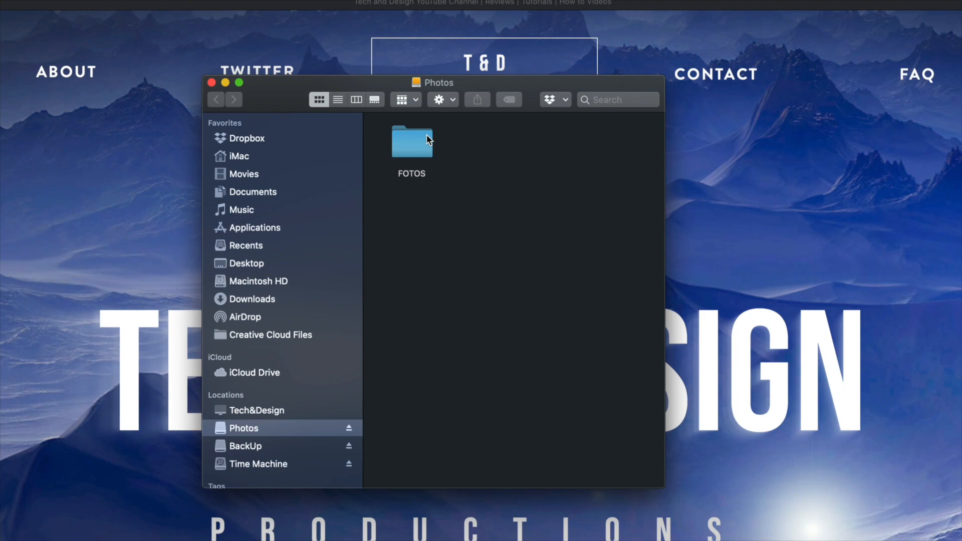
double_click(411, 140)
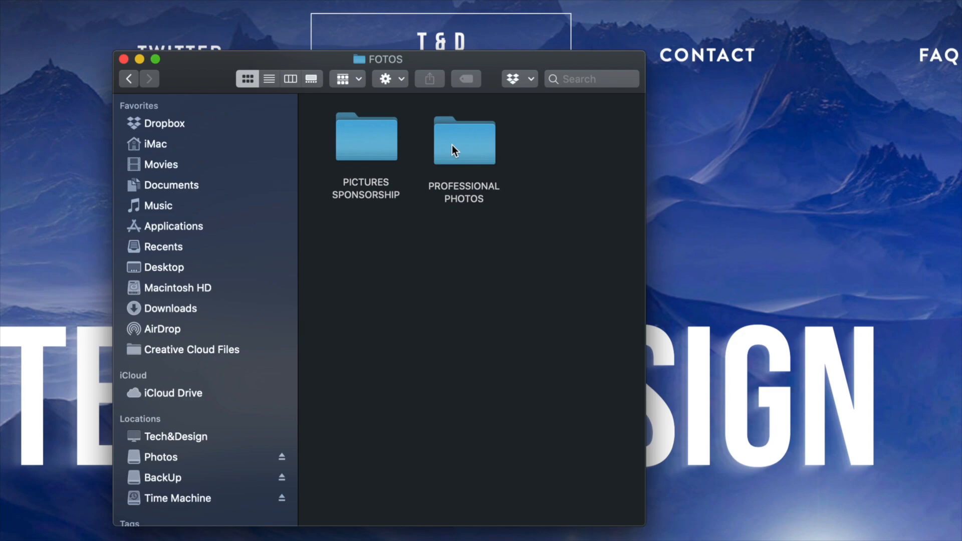
double_click(464, 140)
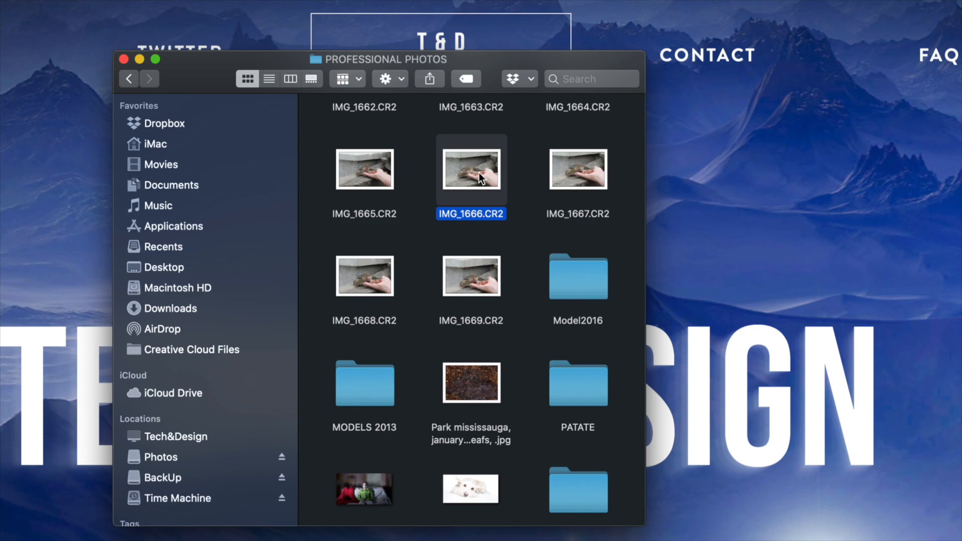
right_click(470, 168)
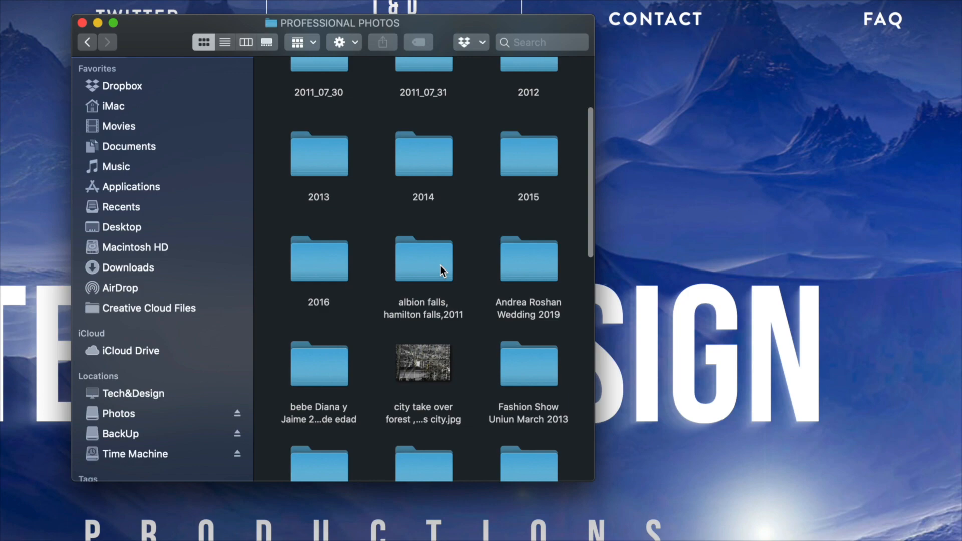
Open the albion falls, hamilton falls,2011 folder and trash six waterfall photos.
double_click(423, 260)
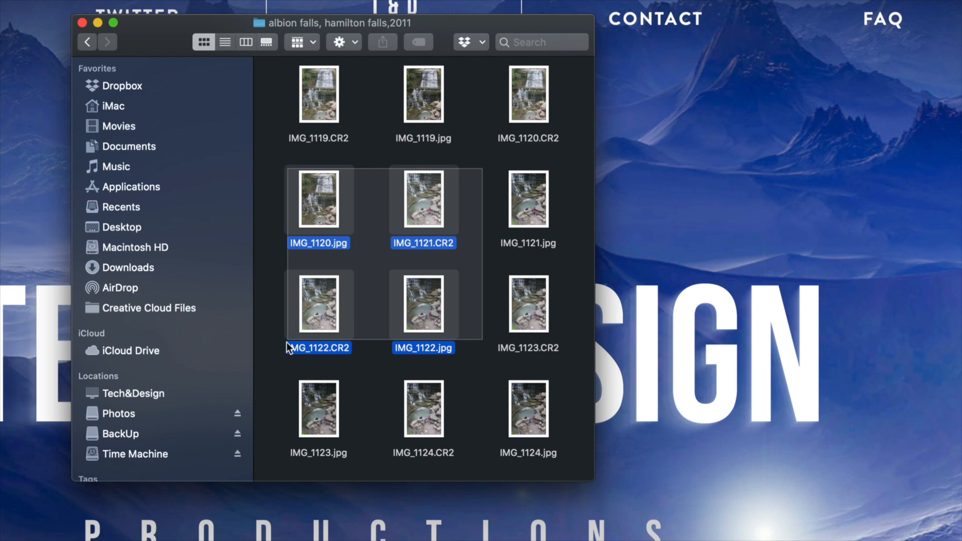
key("cmd+delete")
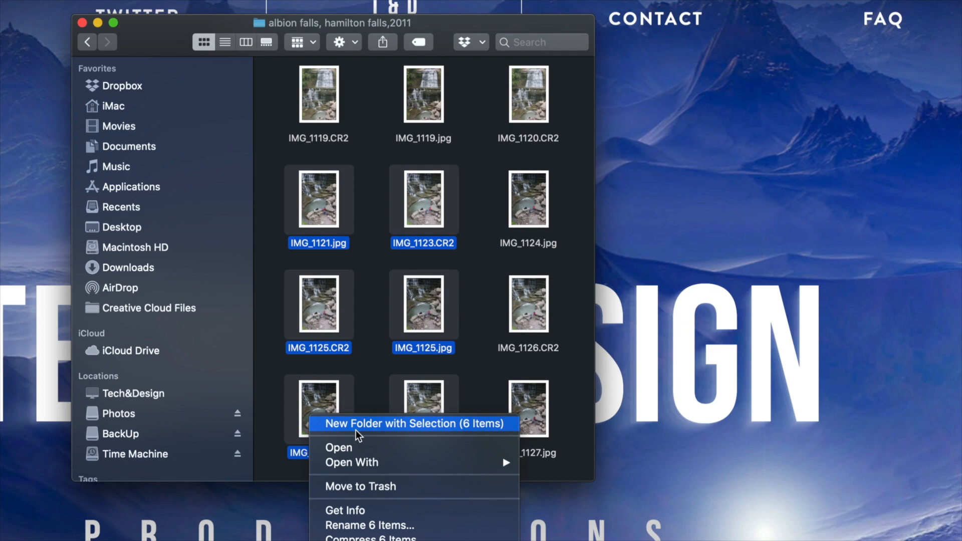
mouse_move(358, 486)
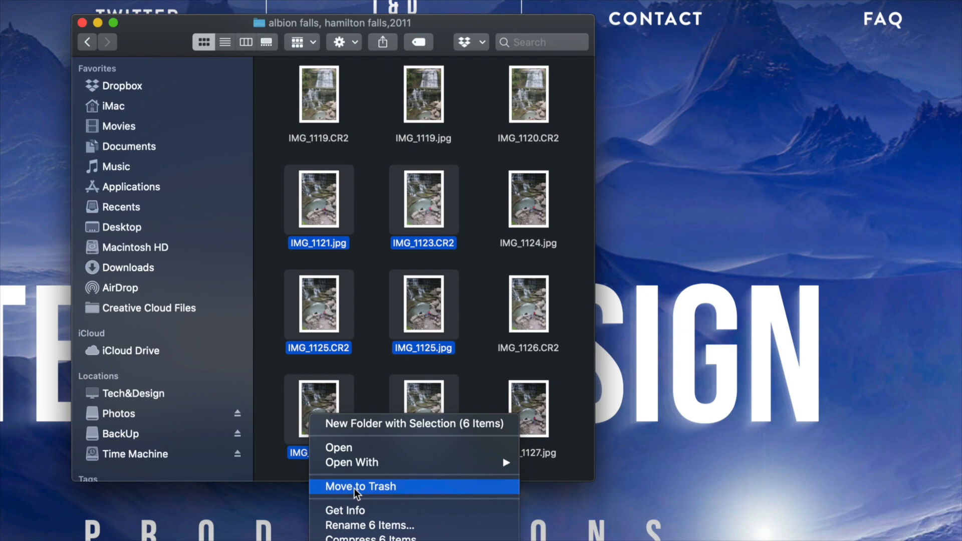
left_click(360, 486)
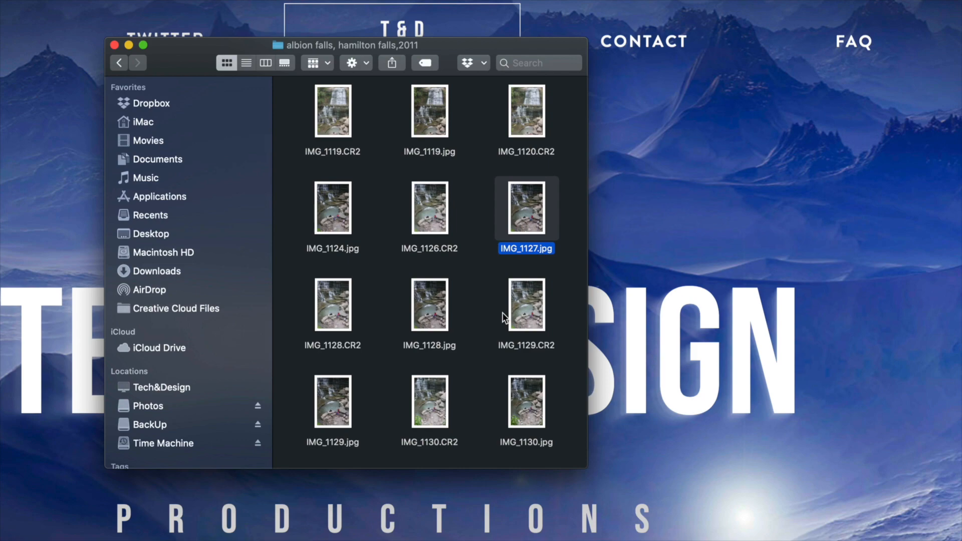
Go back to the Photos drive's top level and trash the FOTOS folder.
left_click(120, 62)
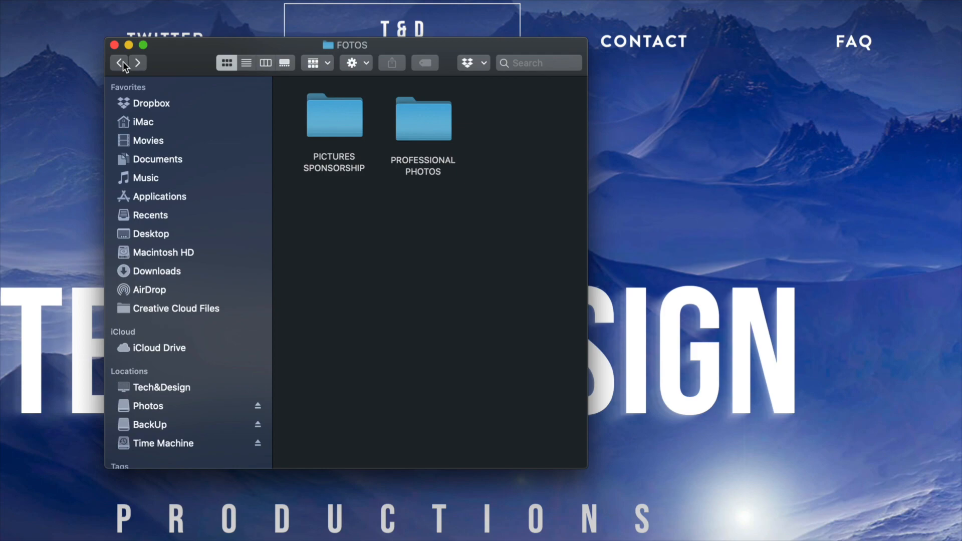
left_click(120, 63)
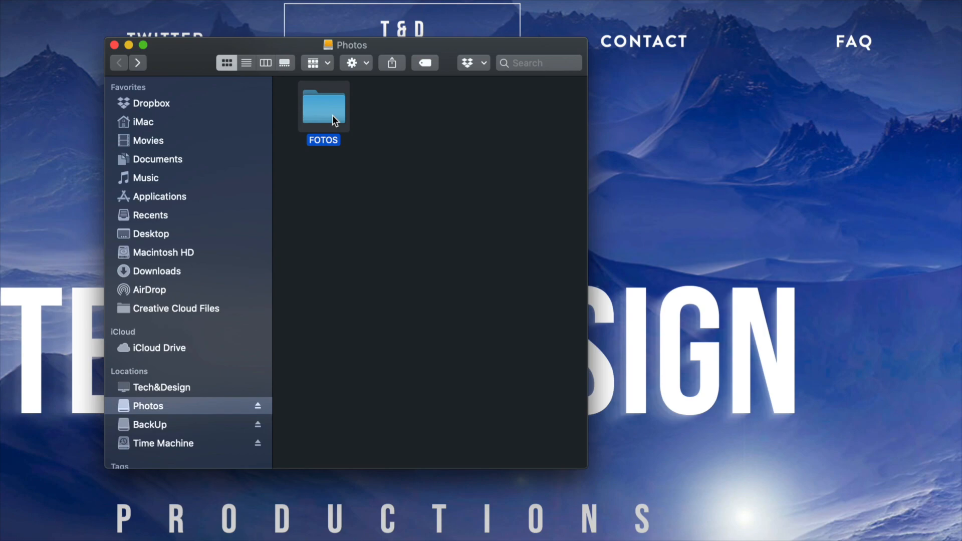
key("cmd+delete")
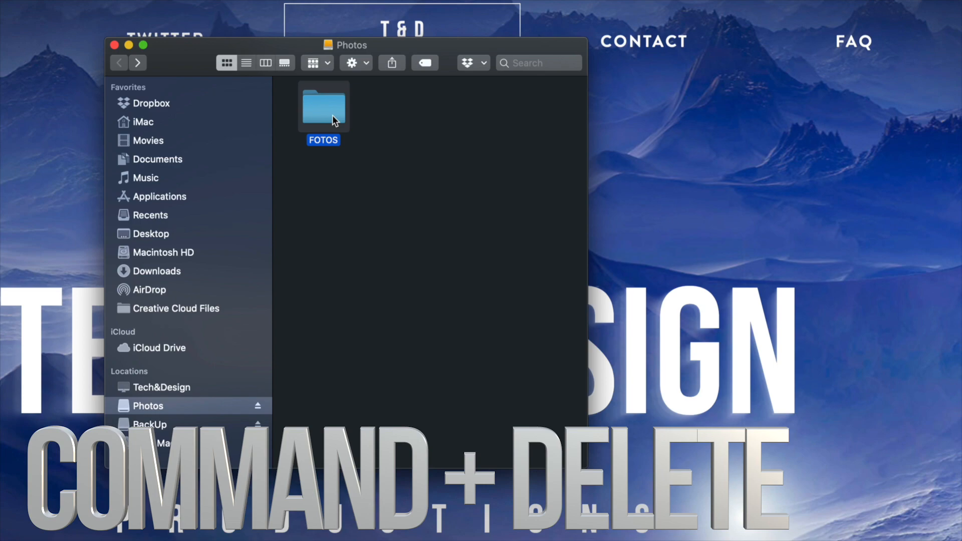
key("cmd+delete")
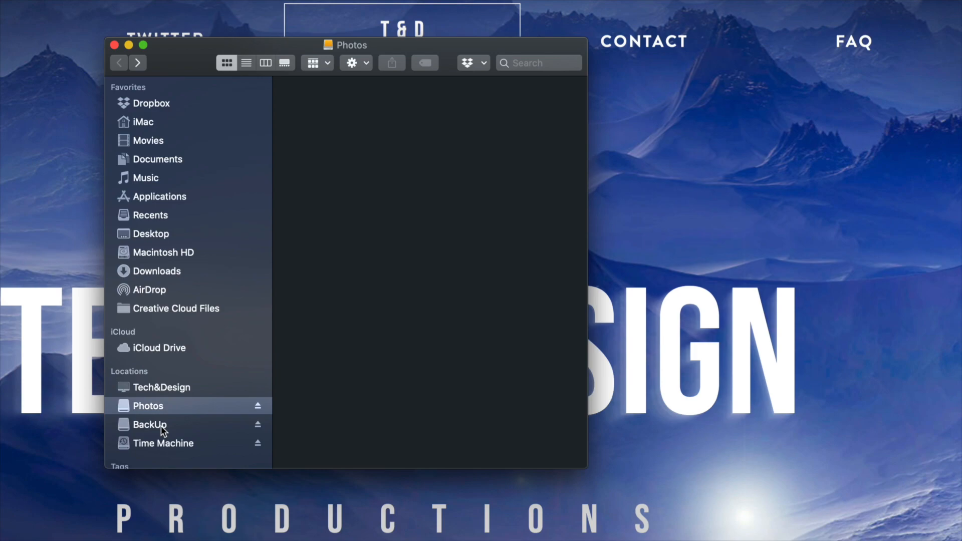
Move the MUSICA y VIDEOS folder on the BackUp drive to the Trash.
left_click(149, 424)
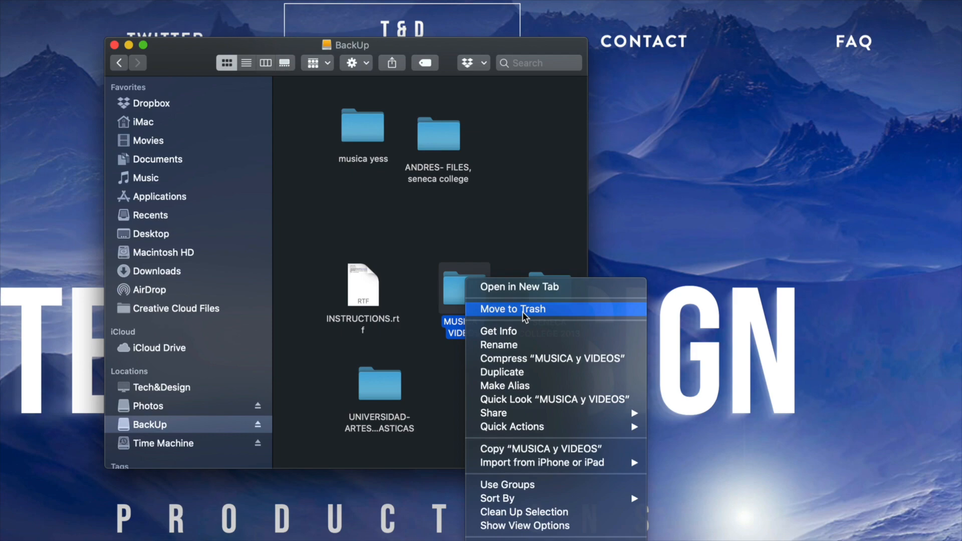
left_click(514, 308)
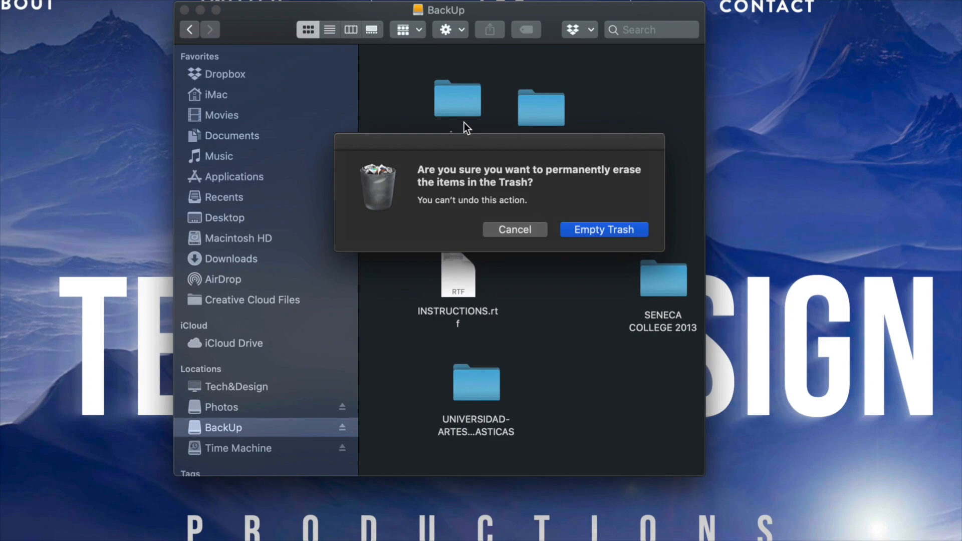
Confirm Empty Trash to permanently erase the trashed folders and photos.
left_click(602, 230)
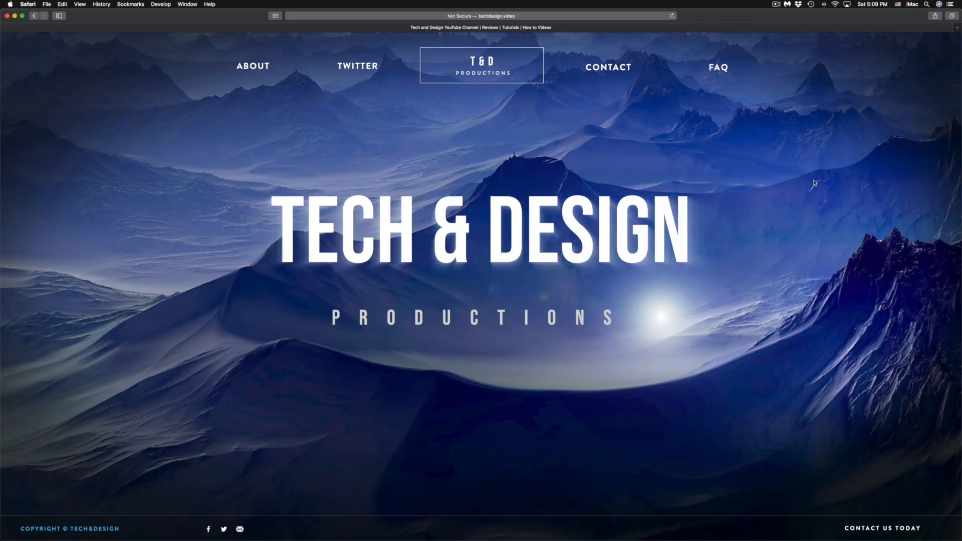
mouse_move(886, 162)
type("disk")
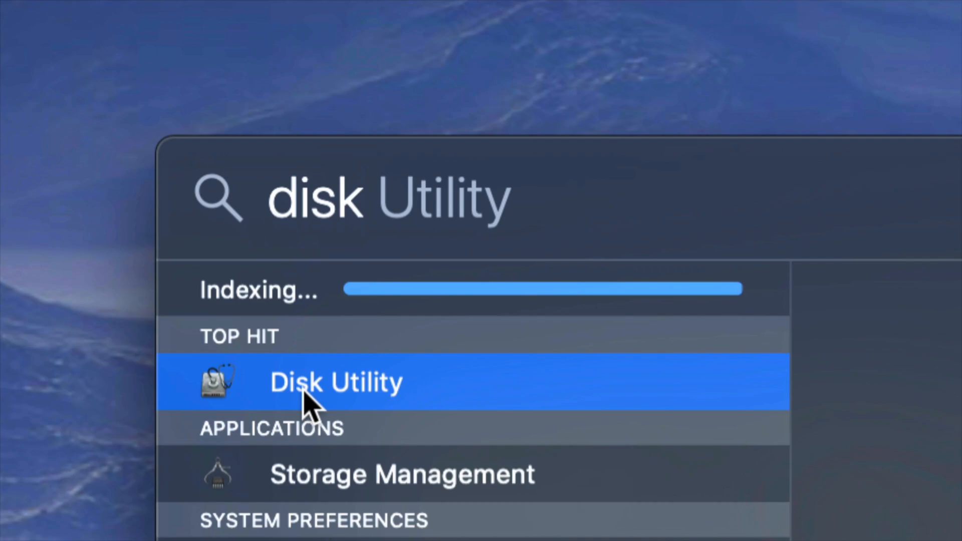
Launch Disk Utility from the Spotlight search results.
left_click(335, 382)
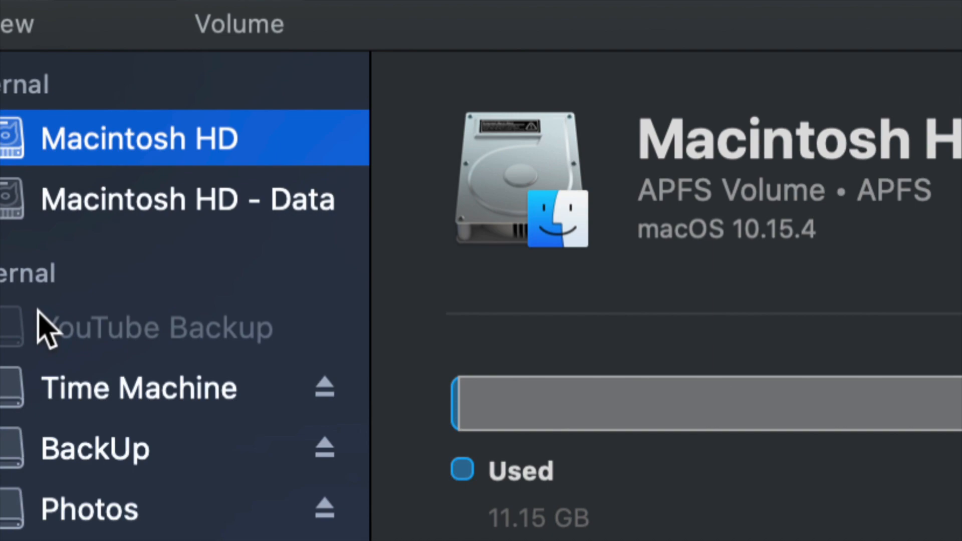
Switch the sidebar view to Show All Devices.
left_click(125, 131)
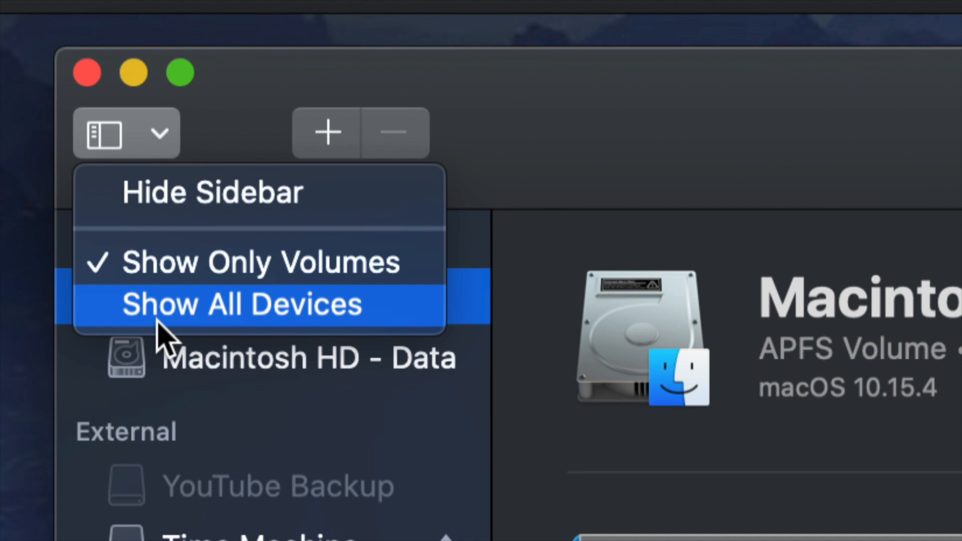
left_click(243, 303)
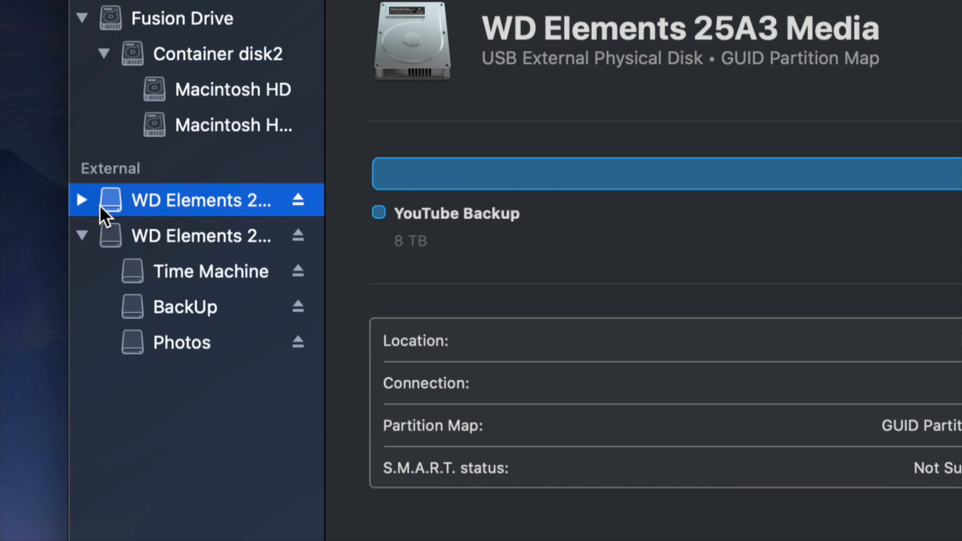
Select the WD Elements drive holding Time Machine, BackUp and Photos.
left_click(82, 200)
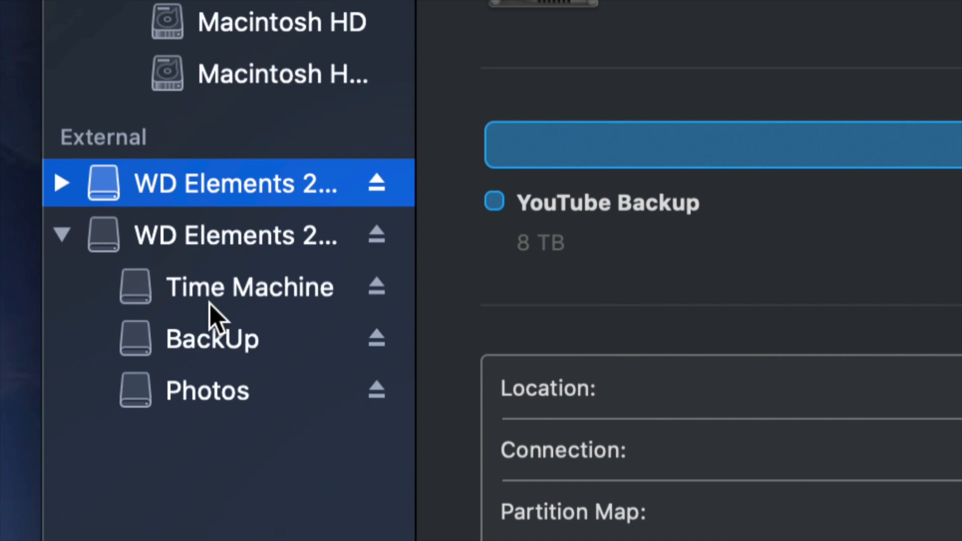
left_click(248, 287)
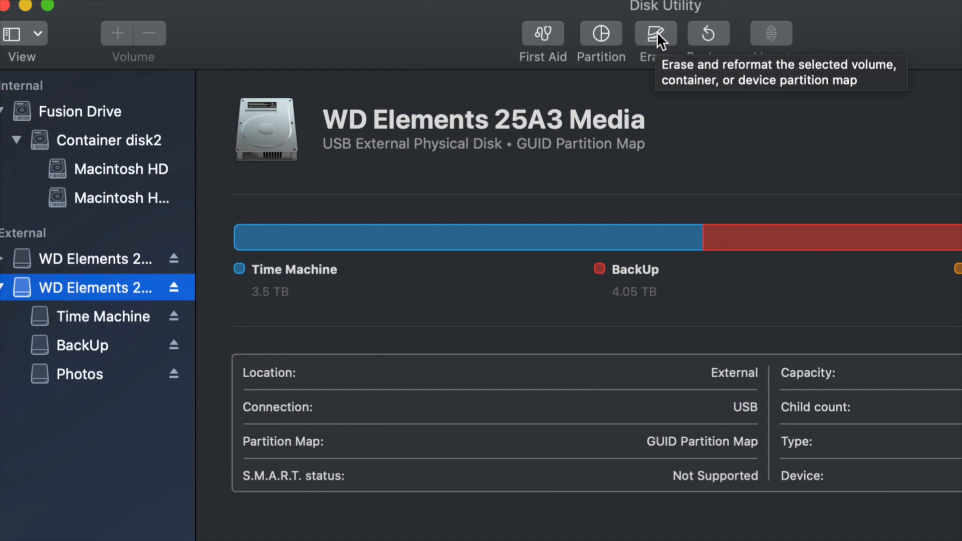
Open the Erase sheet for WD Elements 25A3 Media and pick ExFAT format.
left_click(655, 33)
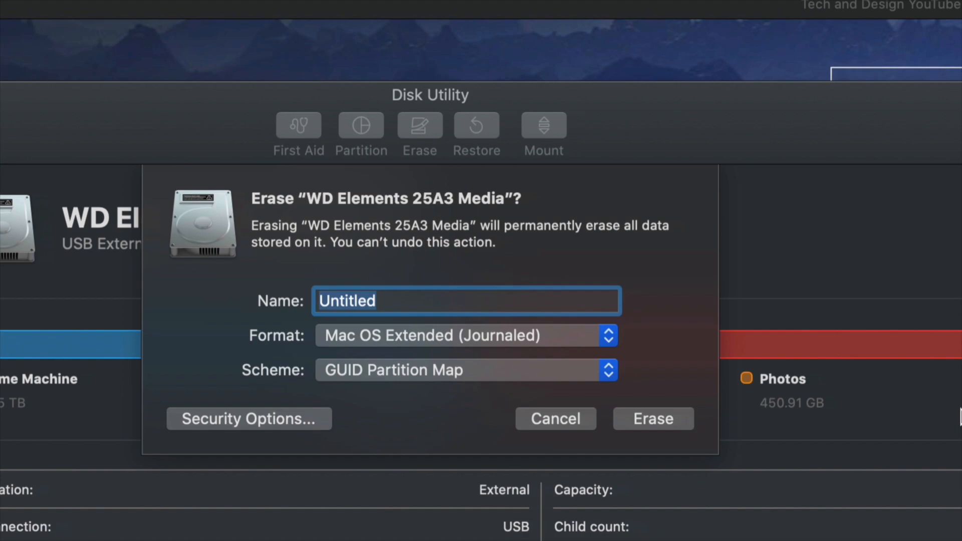
left_click(465, 336)
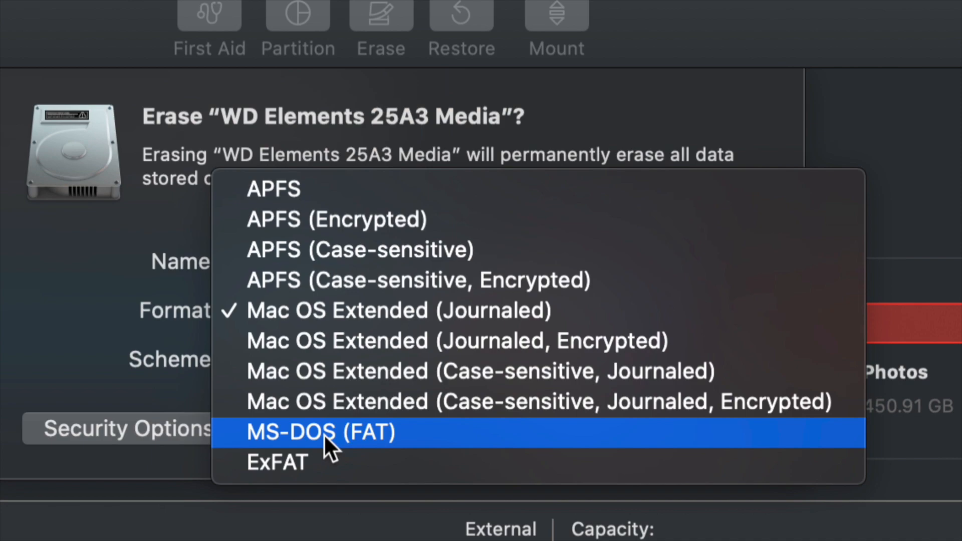
left_click(277, 462)
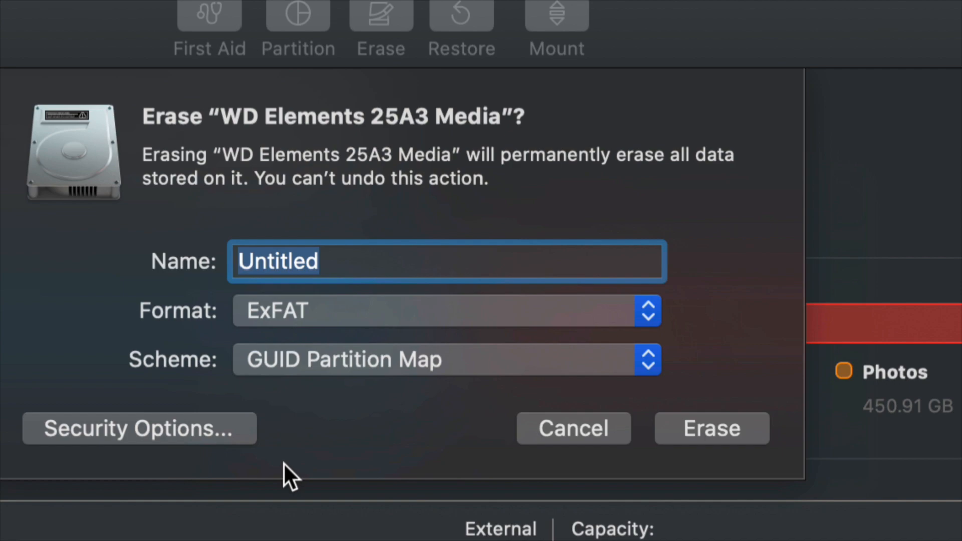
mouse_move(604, 318)
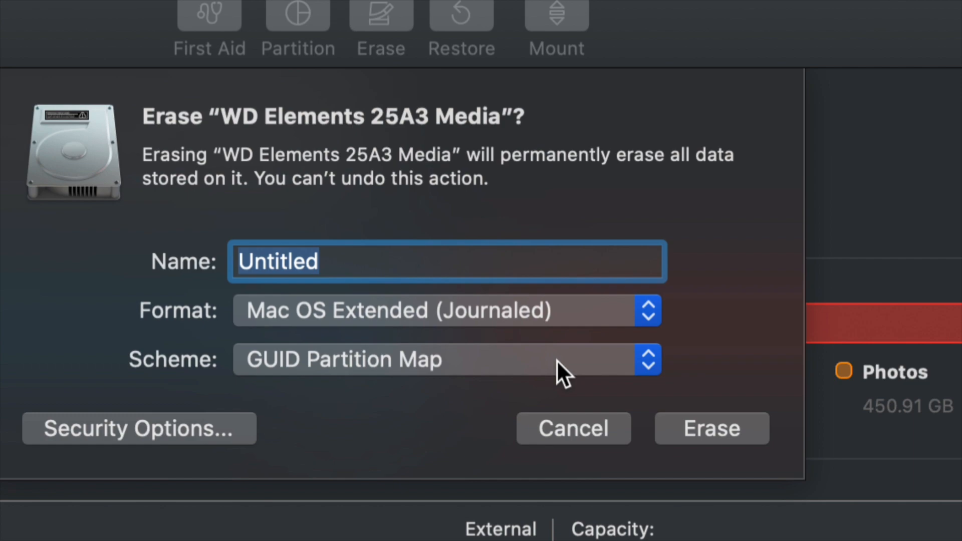
mouse_move(341, 374)
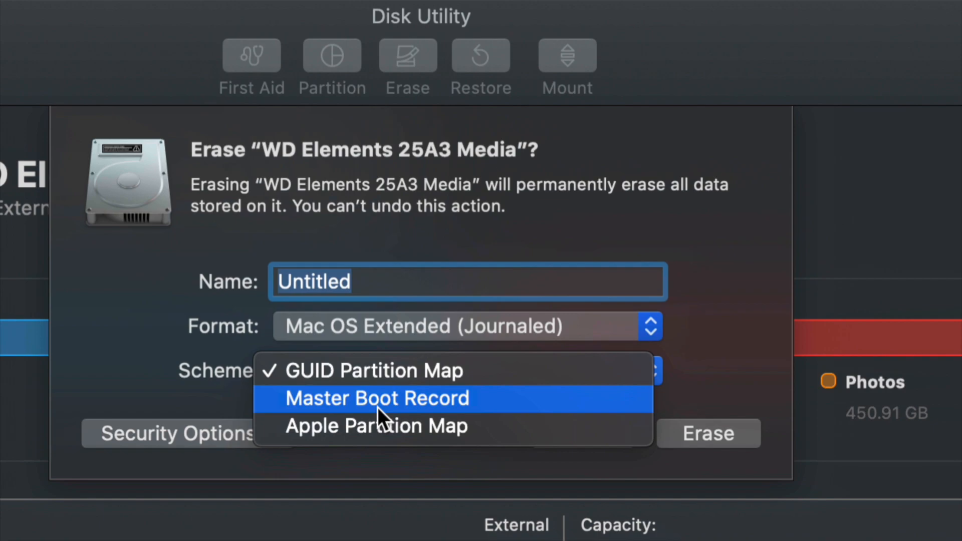
Erase as Mac OS Extended (Journaled) 'Untitled' with GUID Partition Map.
left_click(706, 433)
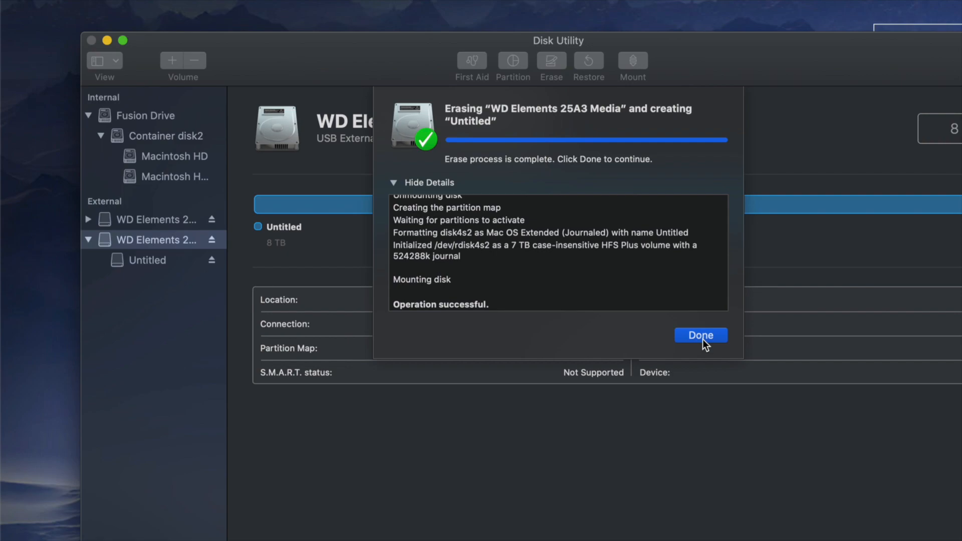
Dismiss the finished erase report and reopen the erase prompt for WD Elements 25A3 Media.
left_click(700, 336)
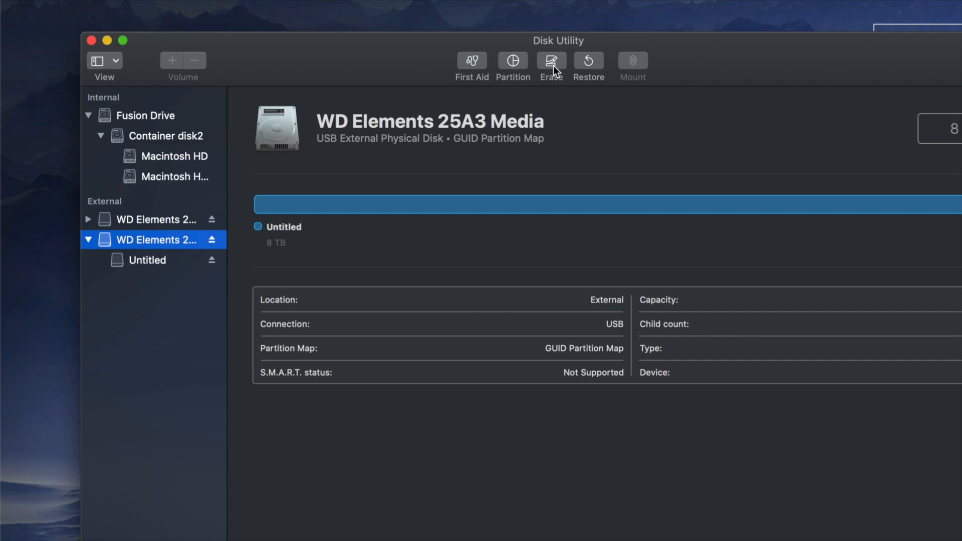
left_click(550, 60)
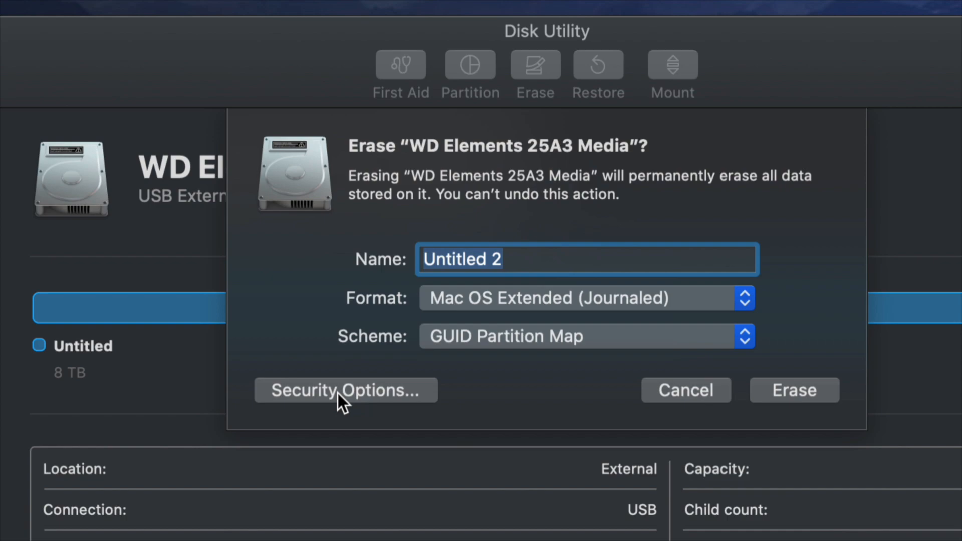
Slide Security Options between Fastest, two-pass and Most Secure, then cancel without erasing.
left_click(345, 390)
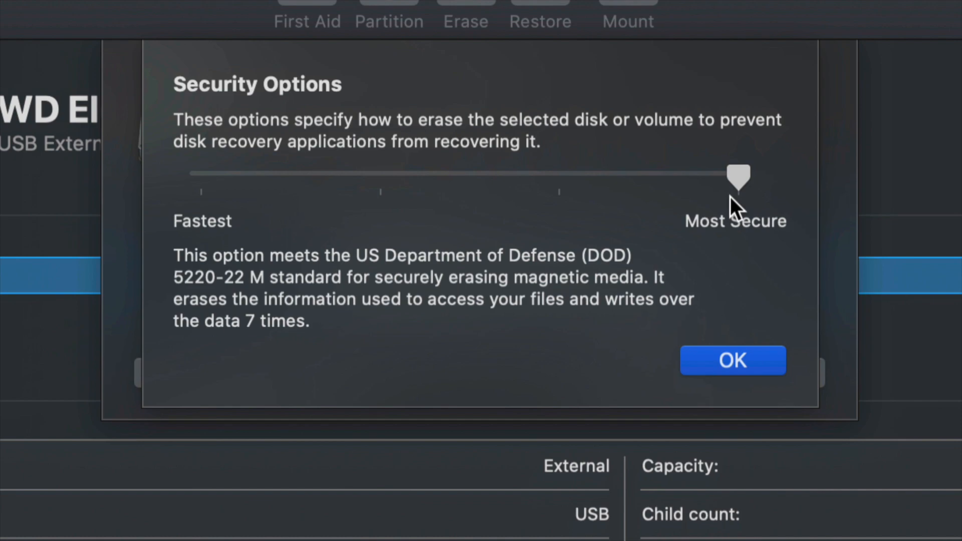
left_click_drag(739, 178, 200, 178)
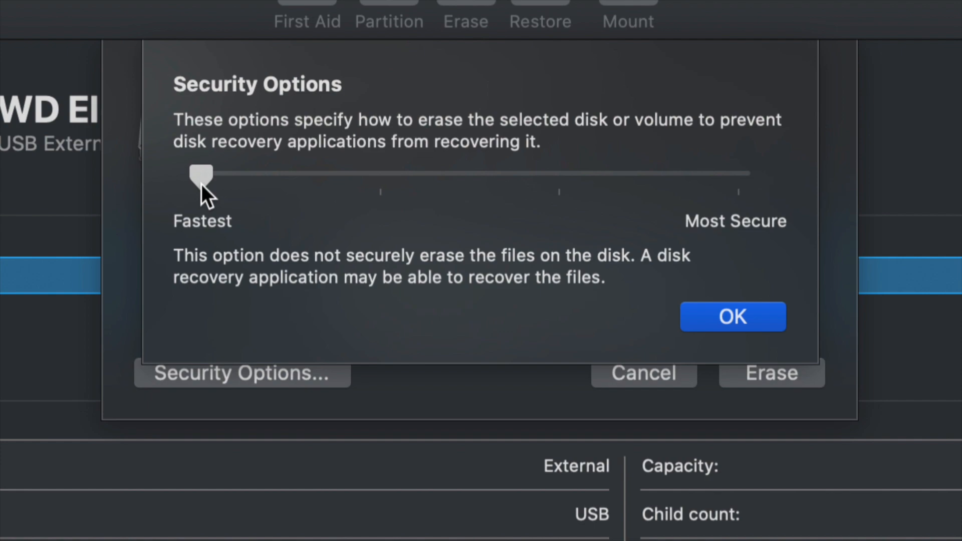
left_click_drag(201, 177, 381, 178)
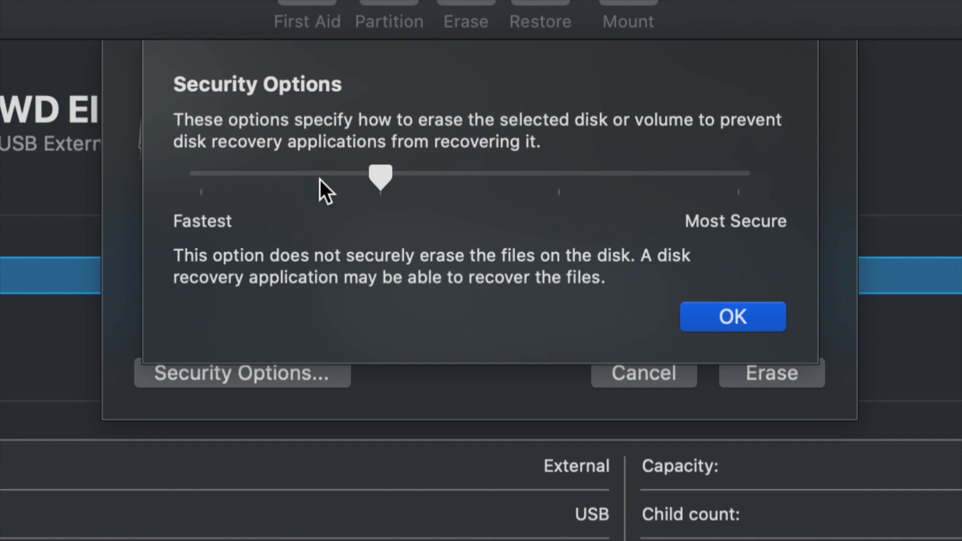
left_click_drag(381, 178, 739, 178)
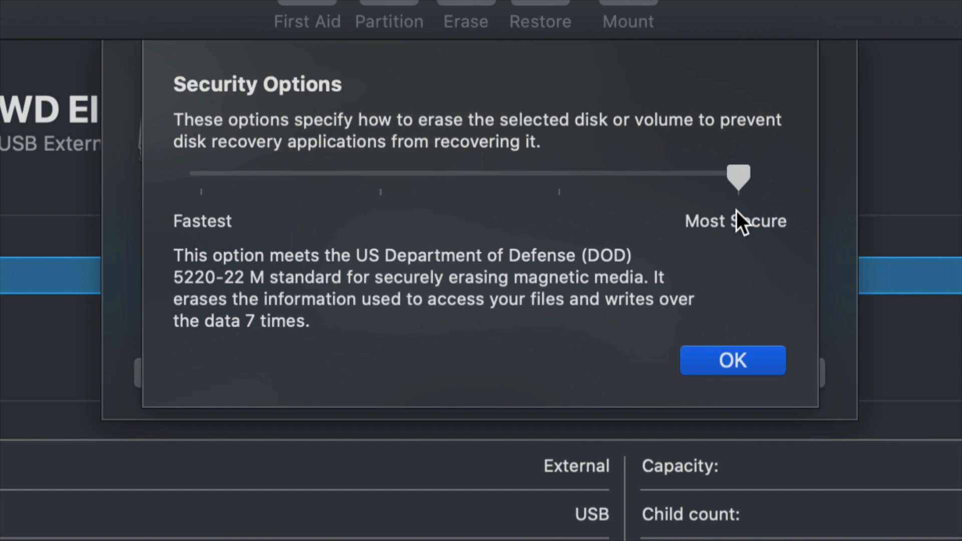
left_click_drag(739, 180, 381, 180)
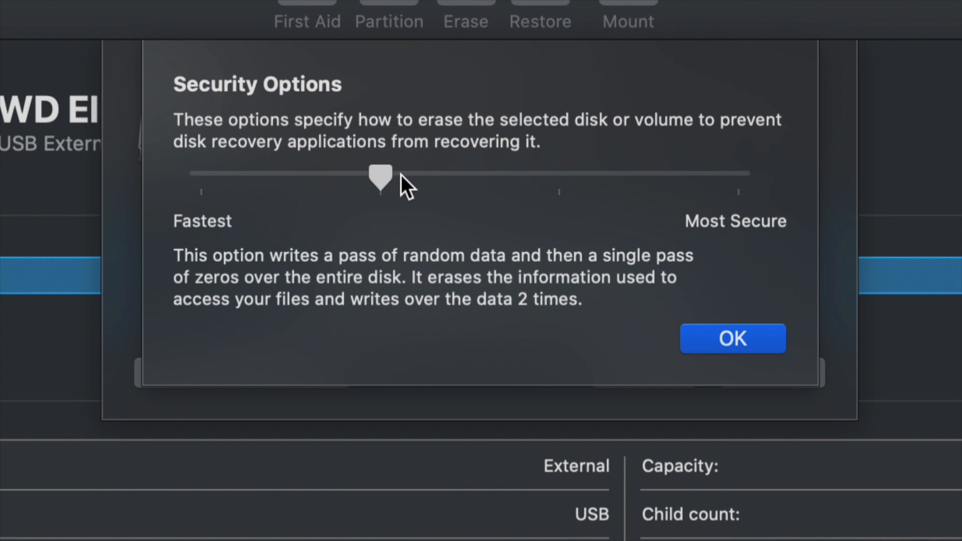
left_click_drag(380, 178, 738, 178)
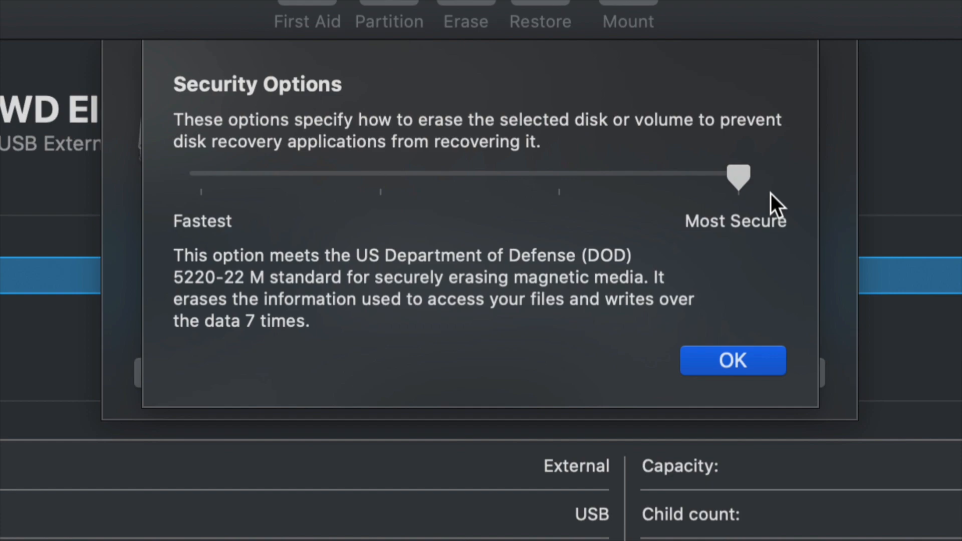
left_click_drag(739, 178, 200, 174)
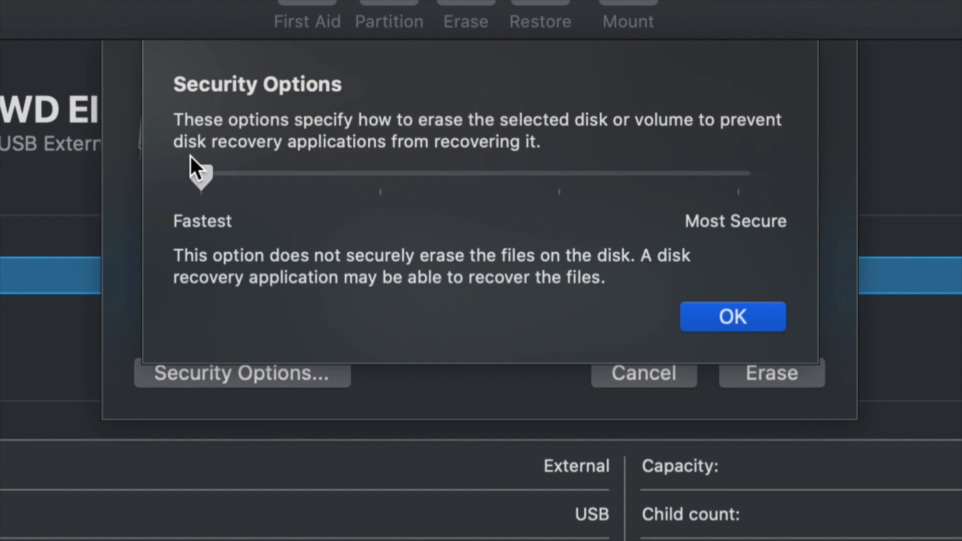
left_click(733, 317)
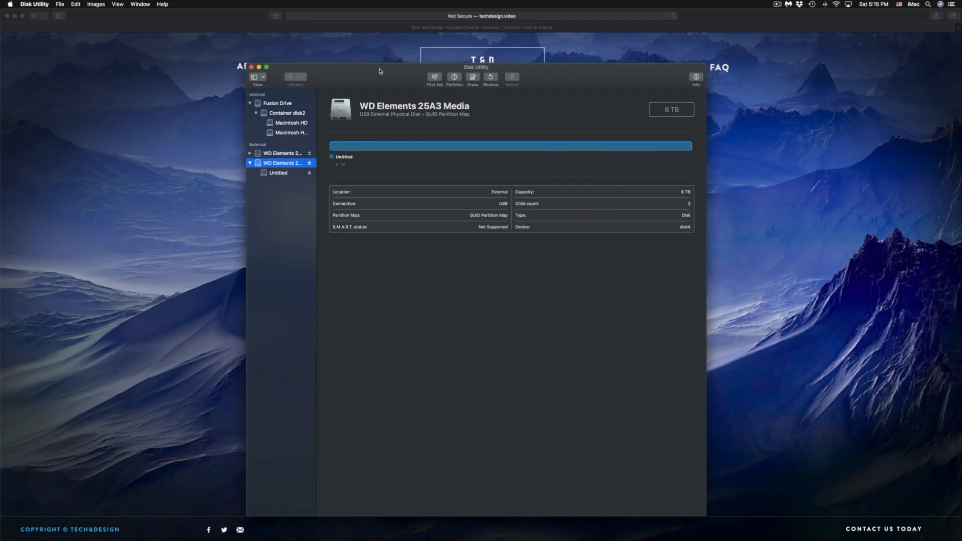